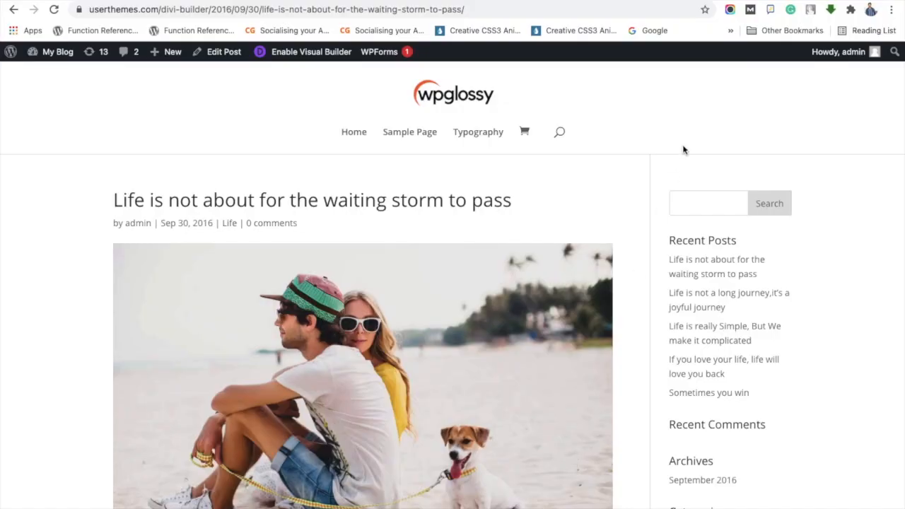
Step: Launch the theme Customizer from Appearance in the dashboard
scroll("down", 3)
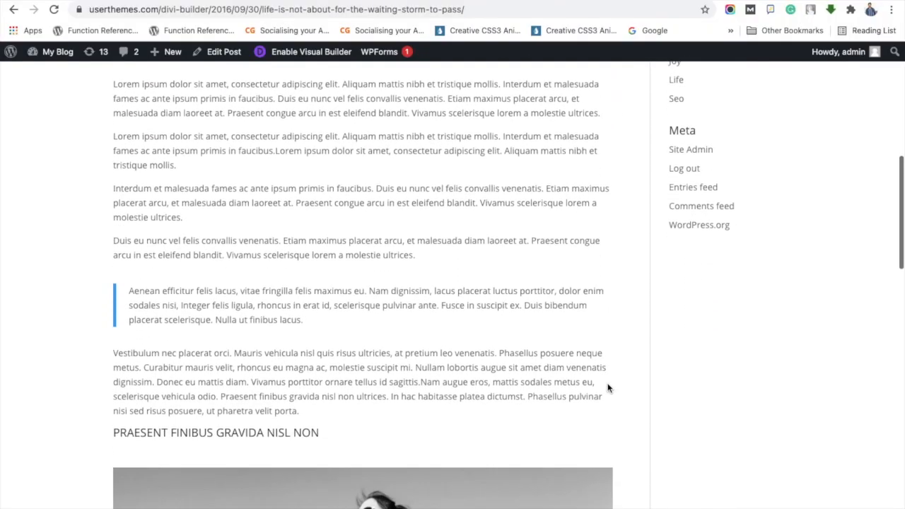
scroll("down", 3)
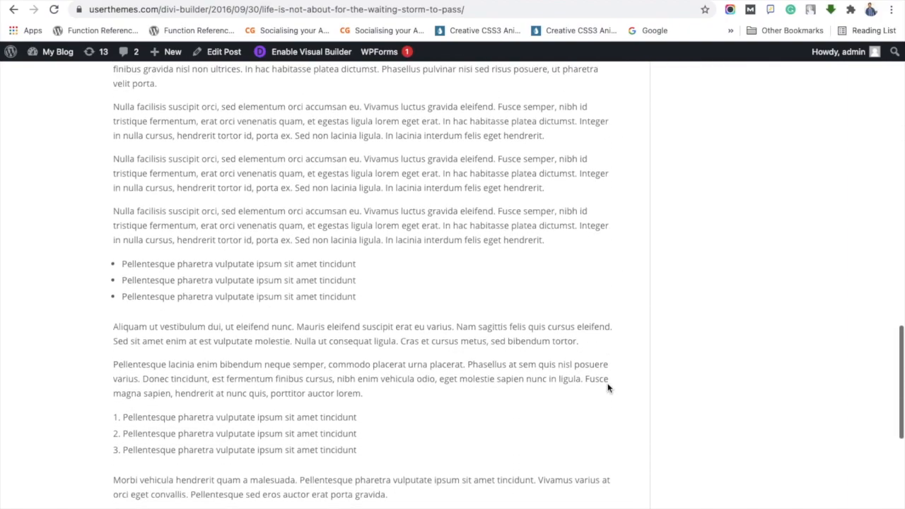
scroll("down", 3)
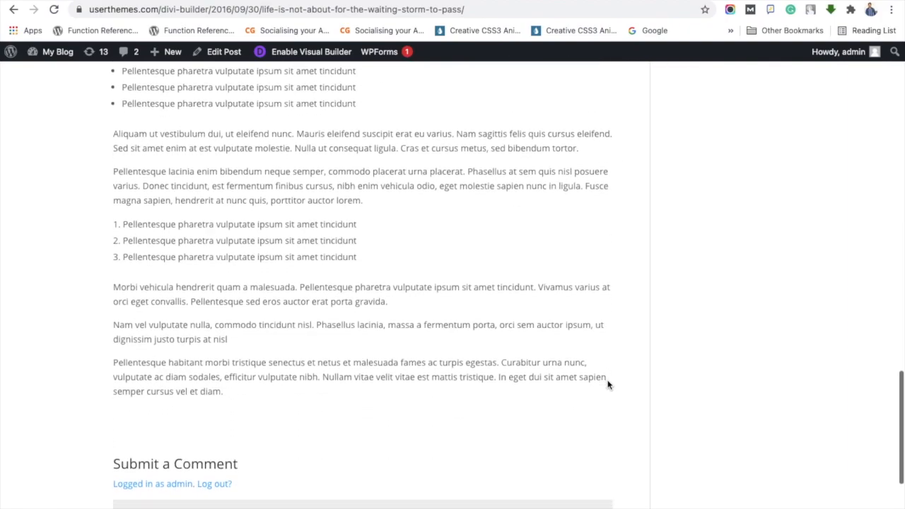
scroll("up", 3)
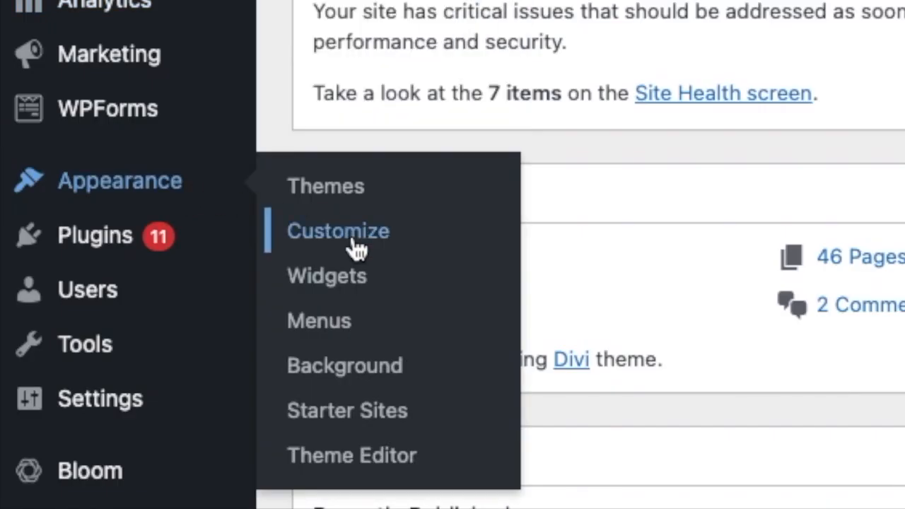
mouse_move(384, 243)
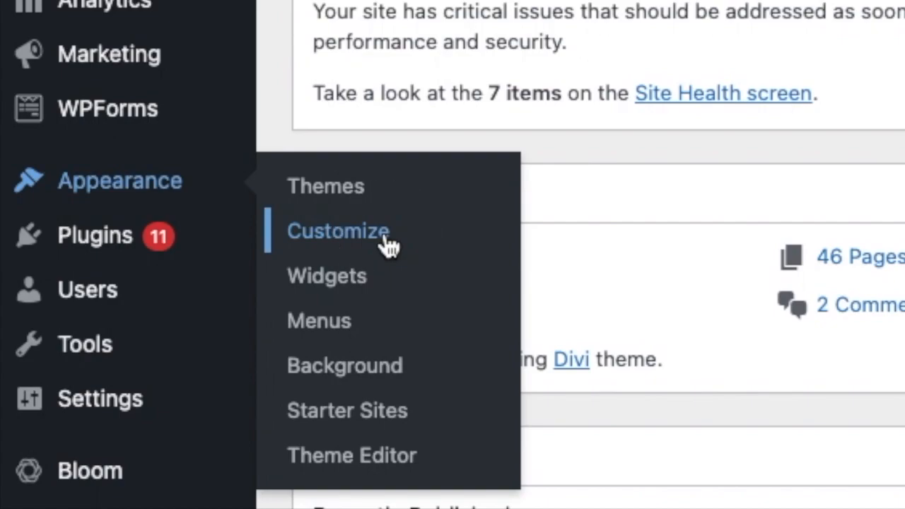
left_click(337, 230)
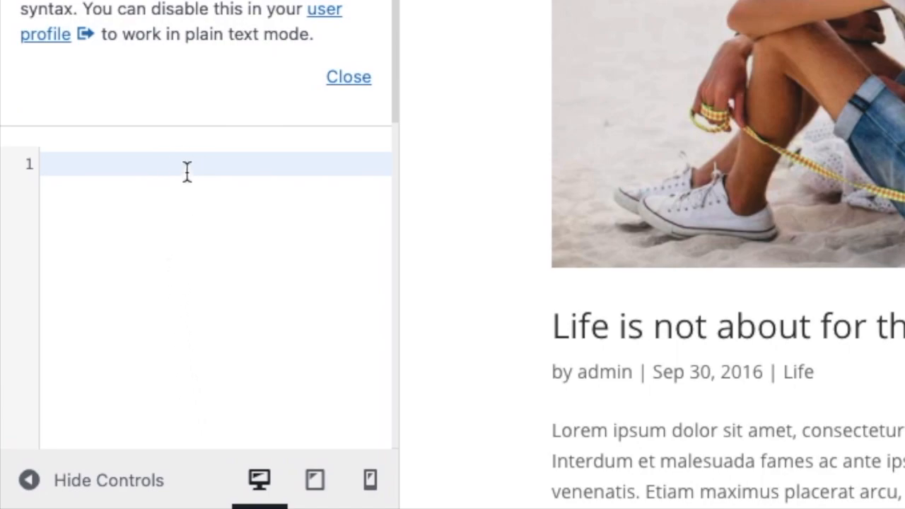
Step: Add '.type-post p, .type-page p {text-align: justify;}' to Additional CSS and publish it
type(".type-post p, .type-page p {text-align: justify;}")
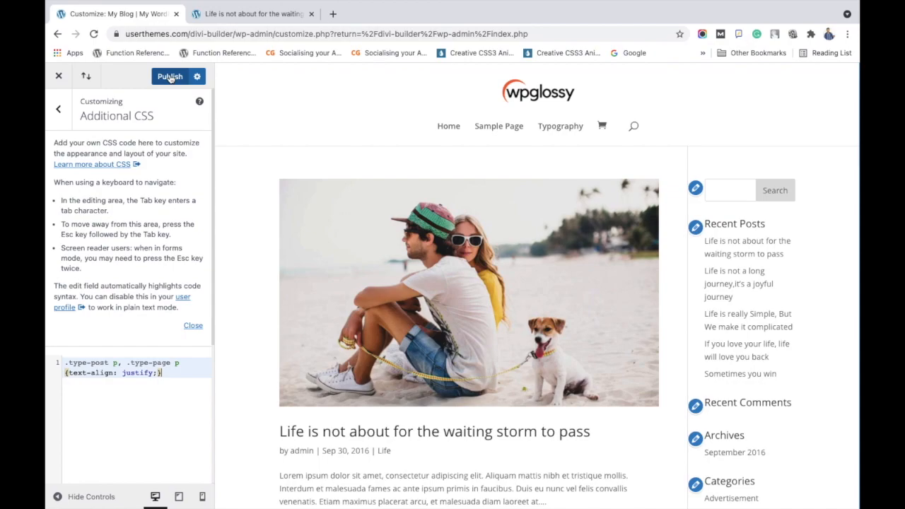
left_click(169, 76)
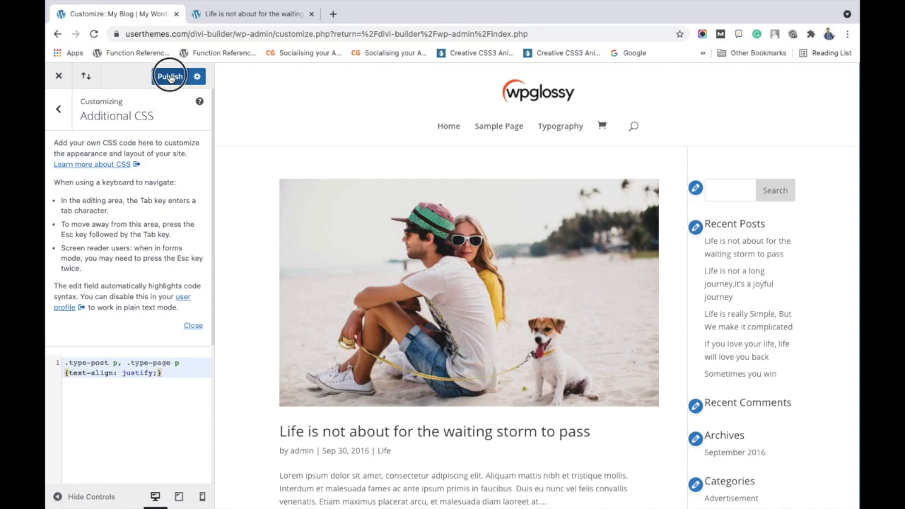
left_click(170, 77)
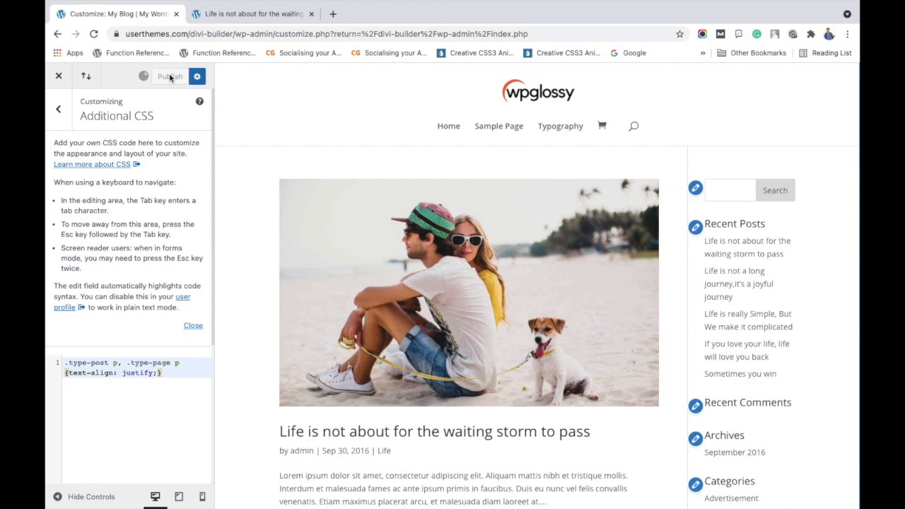
Step: Check the post in the Customizer preview and on the live site for justified paragraphs
left_click(168, 76)
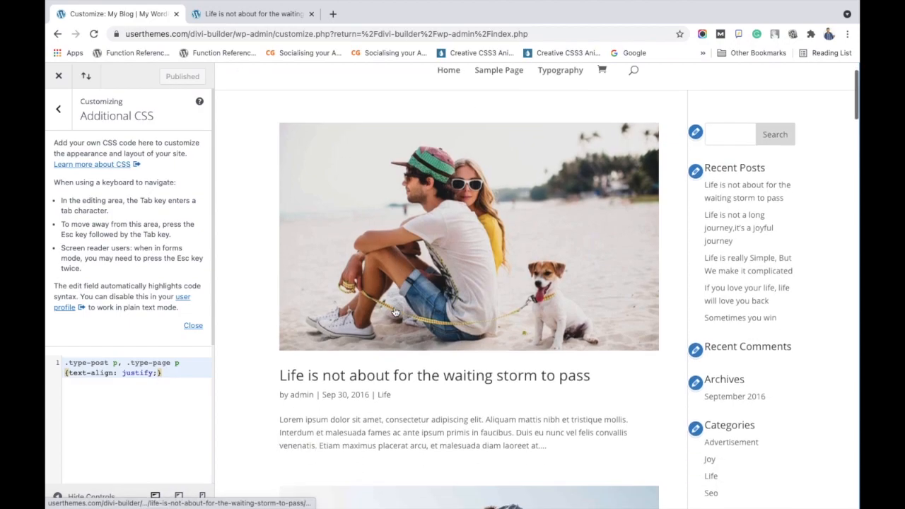
scroll("down", 3)
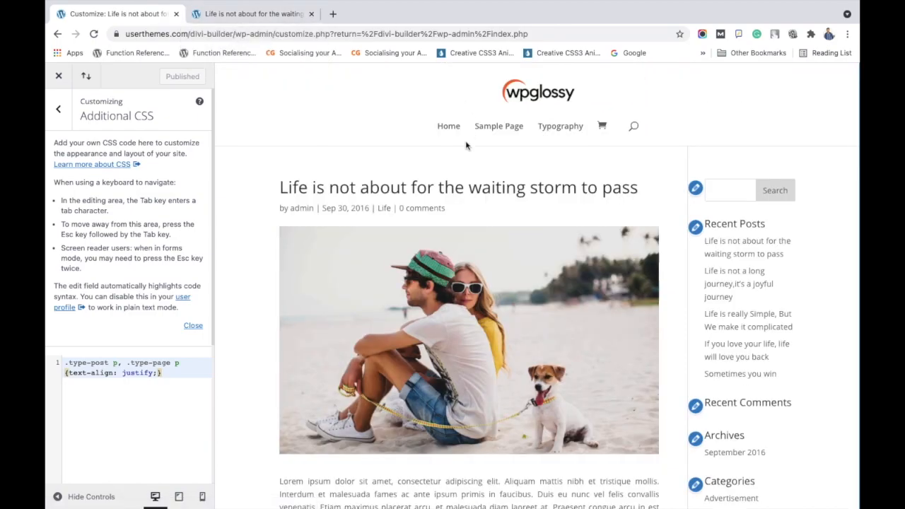
scroll("down", 3)
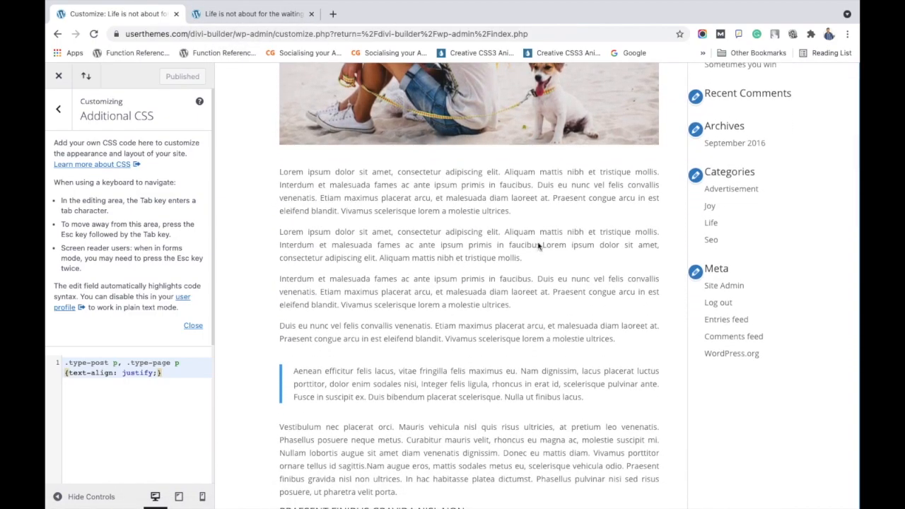
left_click(251, 14)
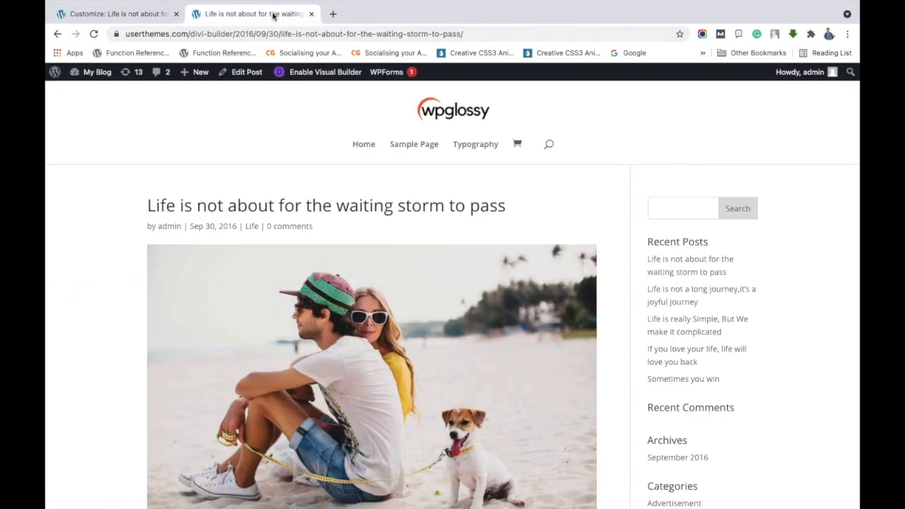
scroll("down", 3)
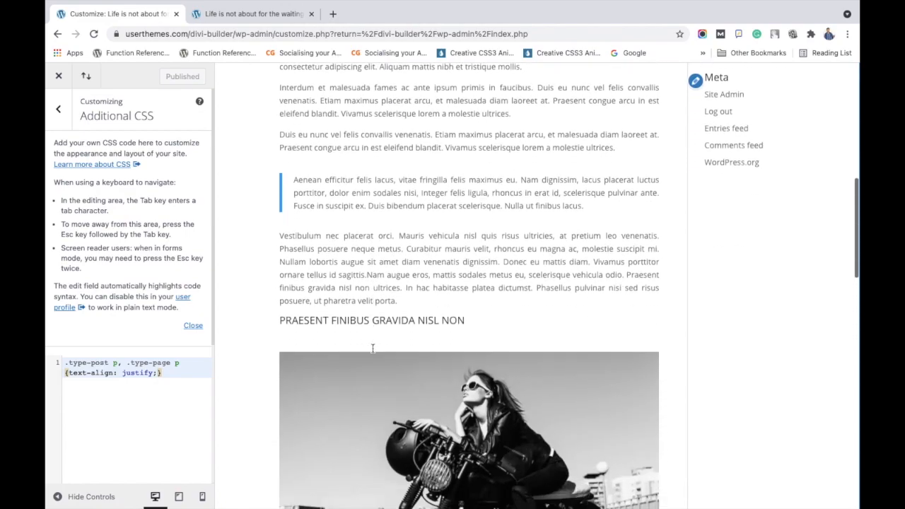
scroll("down", 3)
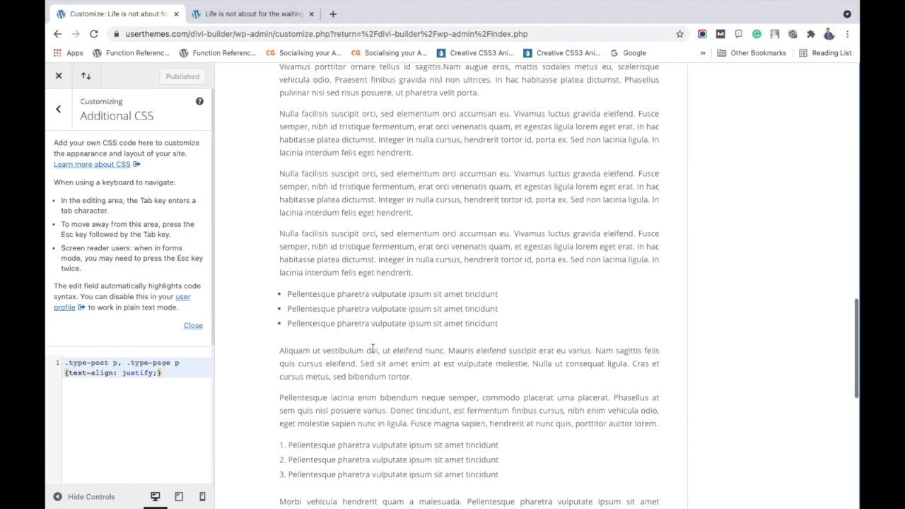
left_click(251, 43)
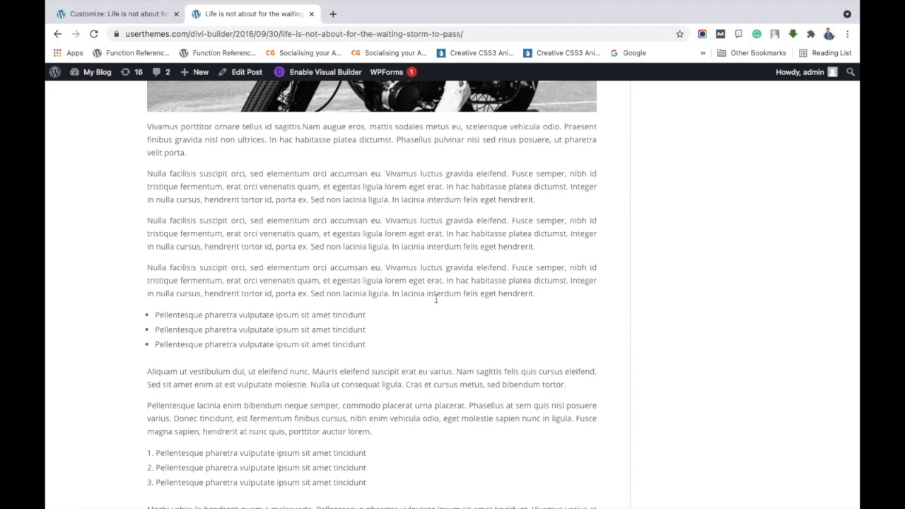
scroll("down", 3)
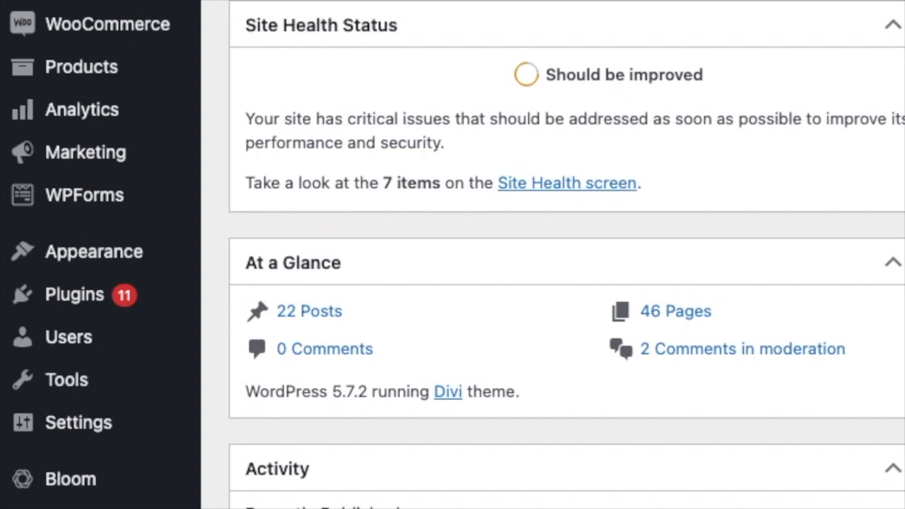
mouse_move(73, 294)
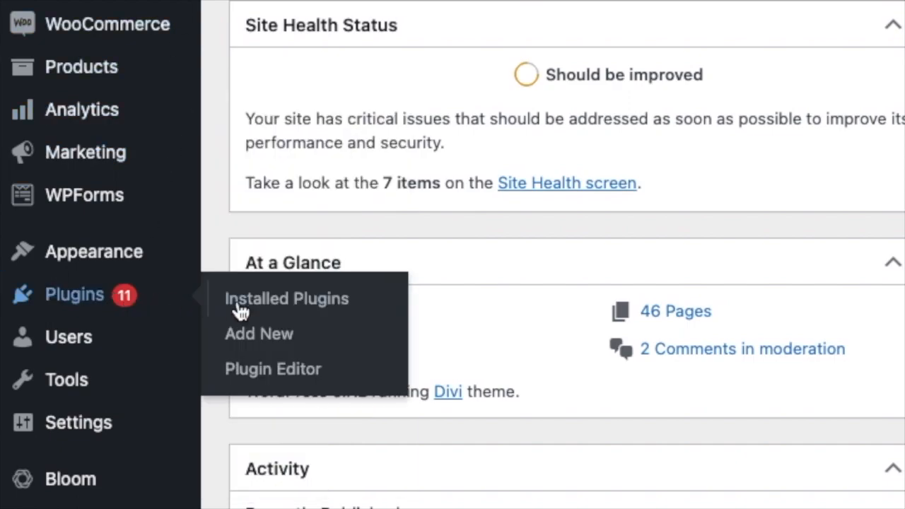
mouse_move(259, 334)
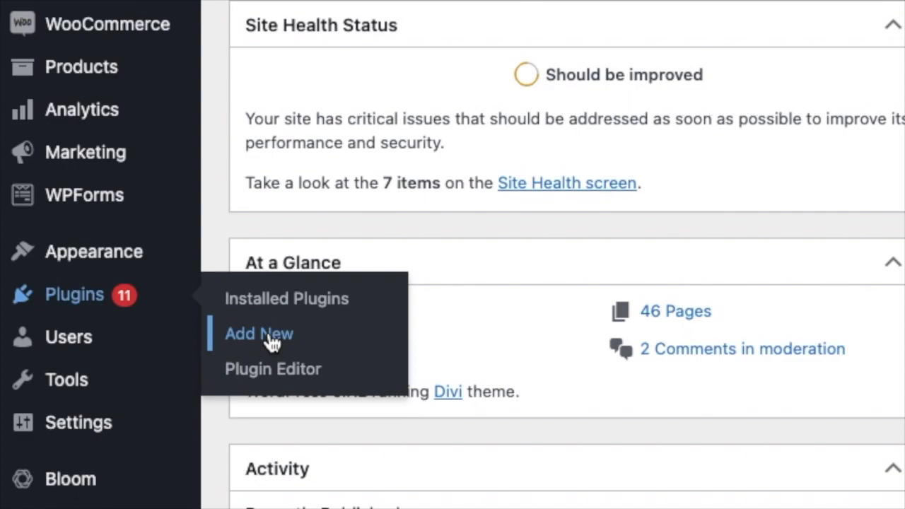
Step: Go to Plugins > Add New to reach the Add Plugins page
left_click(258, 334)
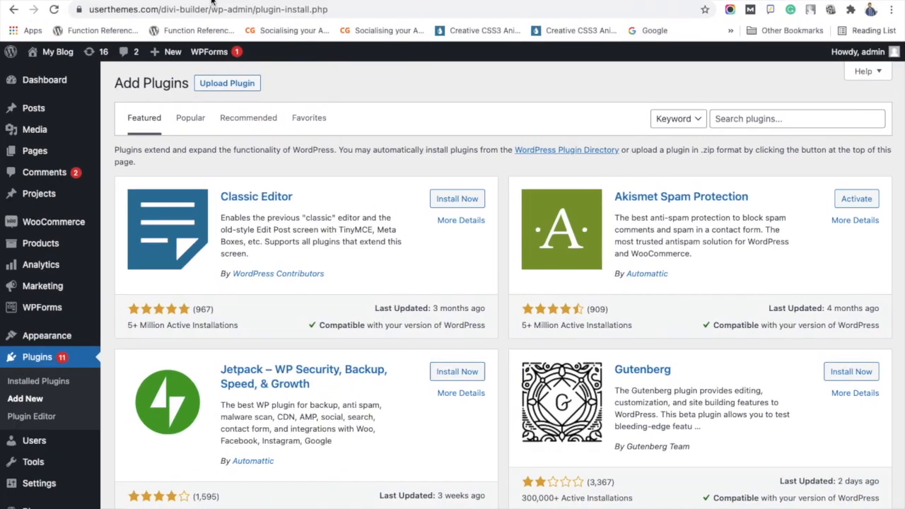
mouse_move(737, 128)
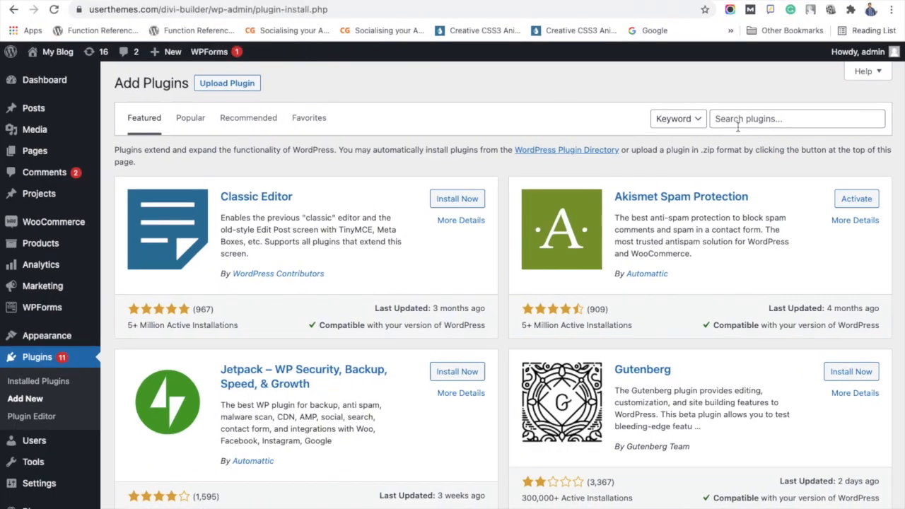
Step: Search 'EditorsKit', install Gutenberg Block Editor Toolkit – EditorsKit and activate it
type("EditorsKit")
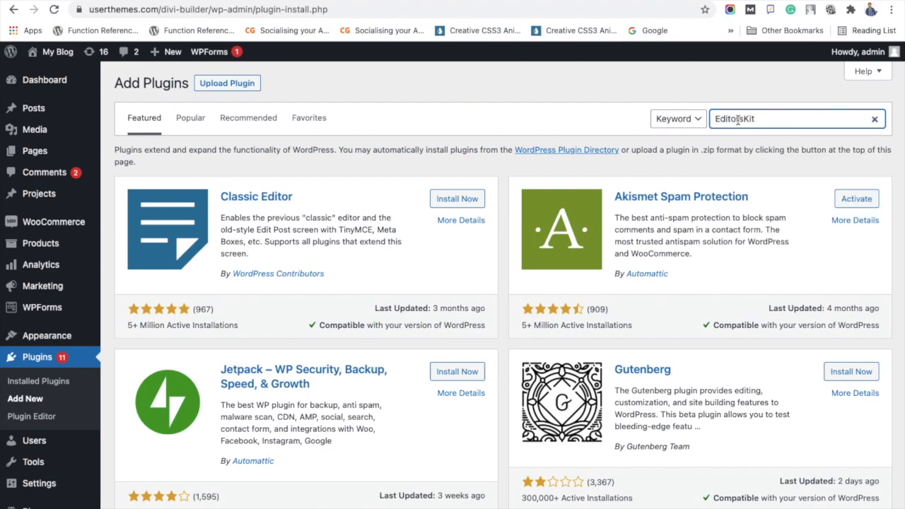
key("Enter")
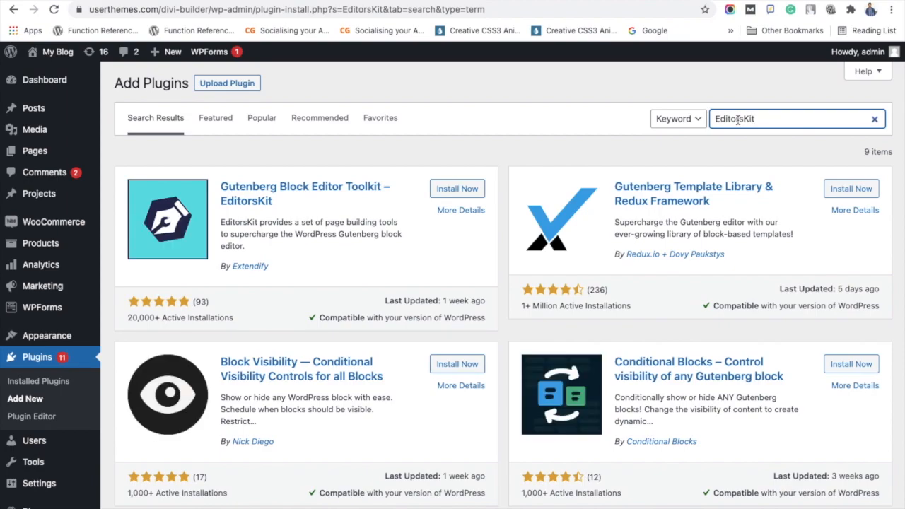
left_click(457, 188)
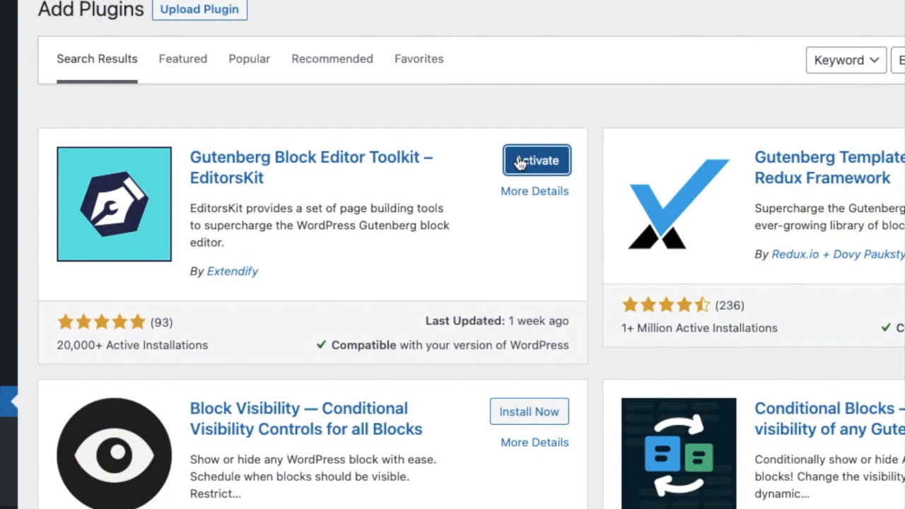
mouse_move(521, 163)
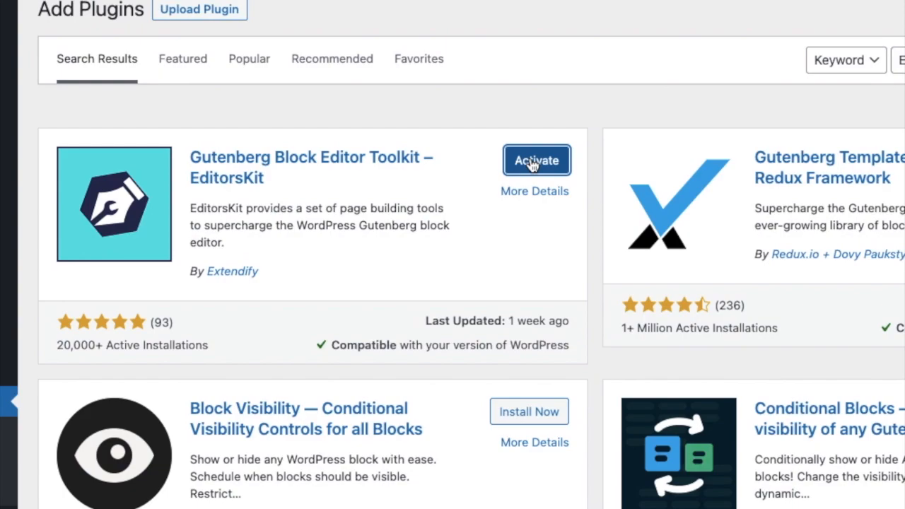
left_click(537, 161)
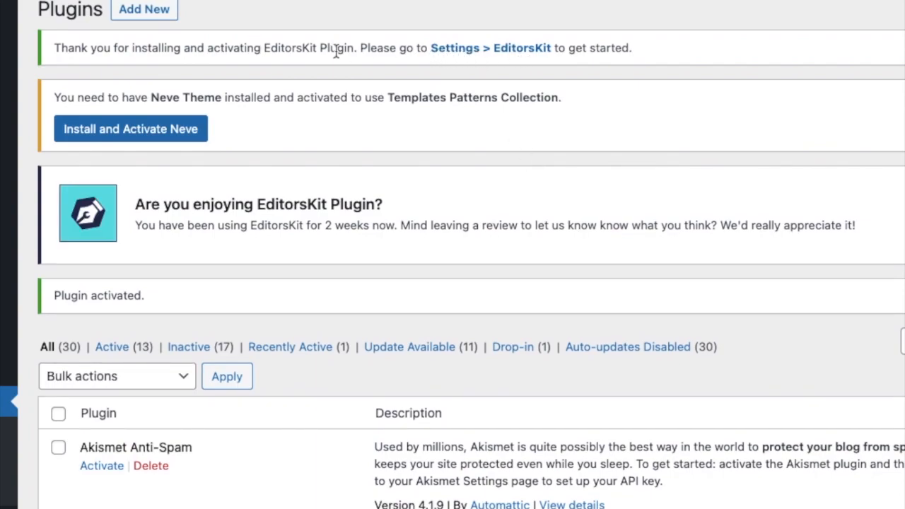
Step: From All Posts, edit the 'Paragraph Text align Justify' draft in the block editor
left_click(59, 104)
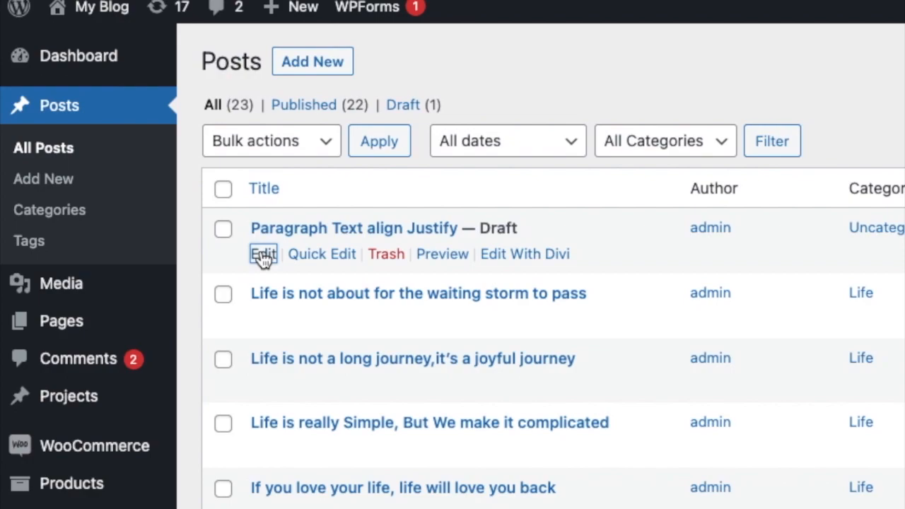
left_click(263, 255)
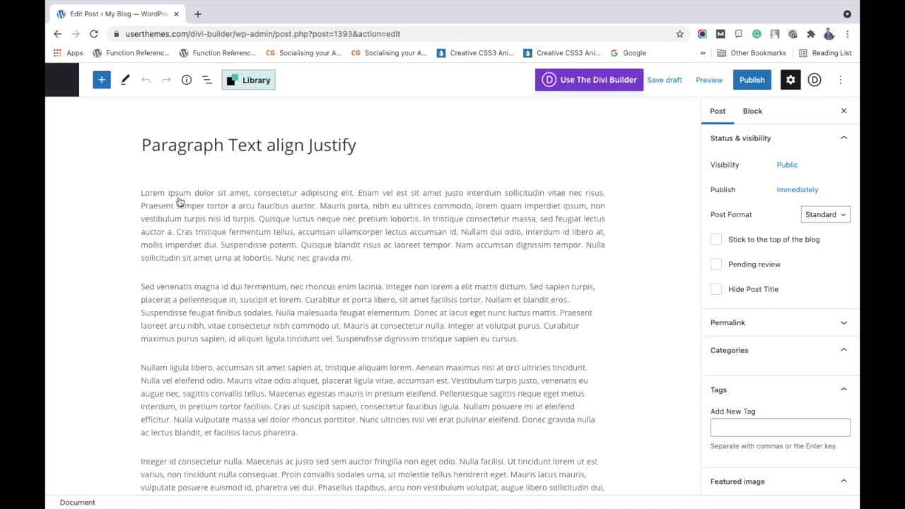
Step: Apply EditorsKit's Justify formatting to the 'Sed venenatis' paragraph
scroll("down", 3)
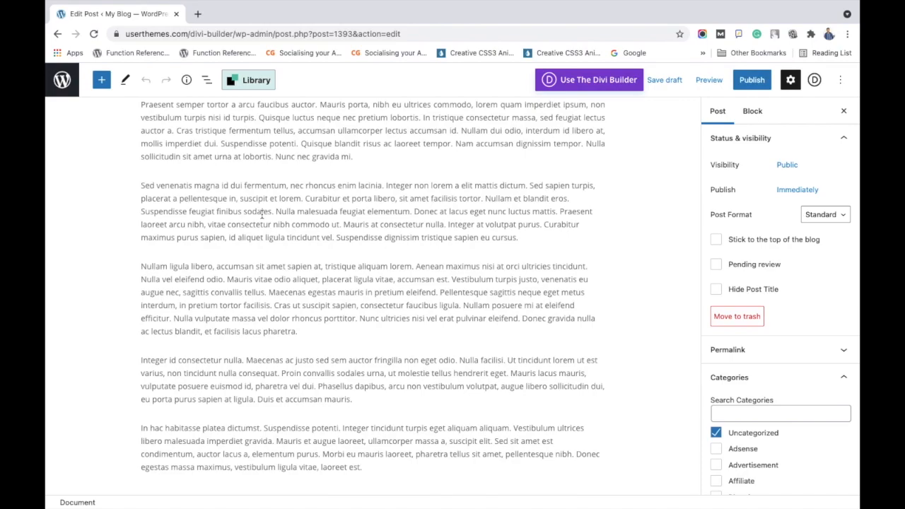
mouse_move(148, 189)
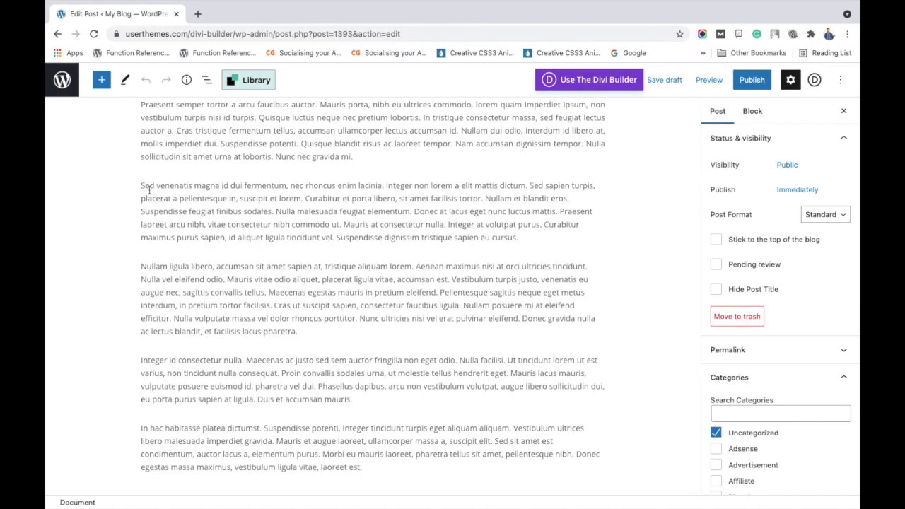
left_click(164, 198)
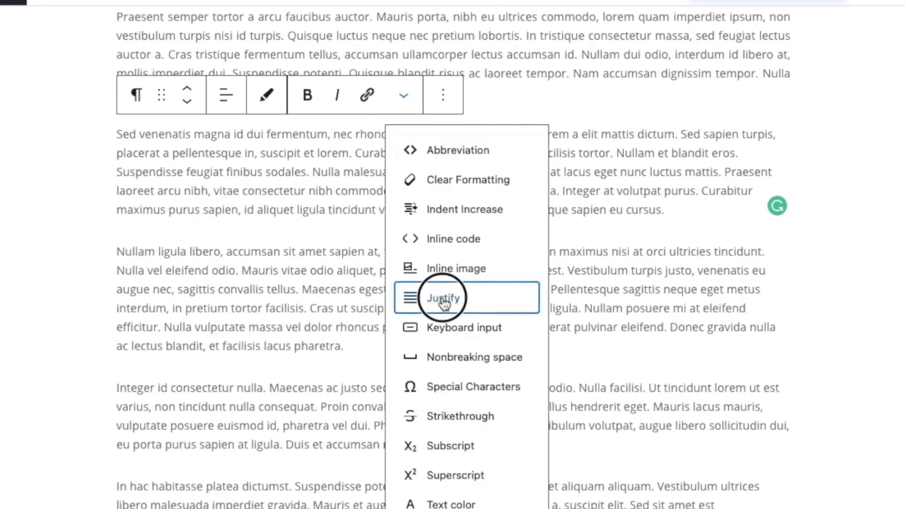
left_click(443, 297)
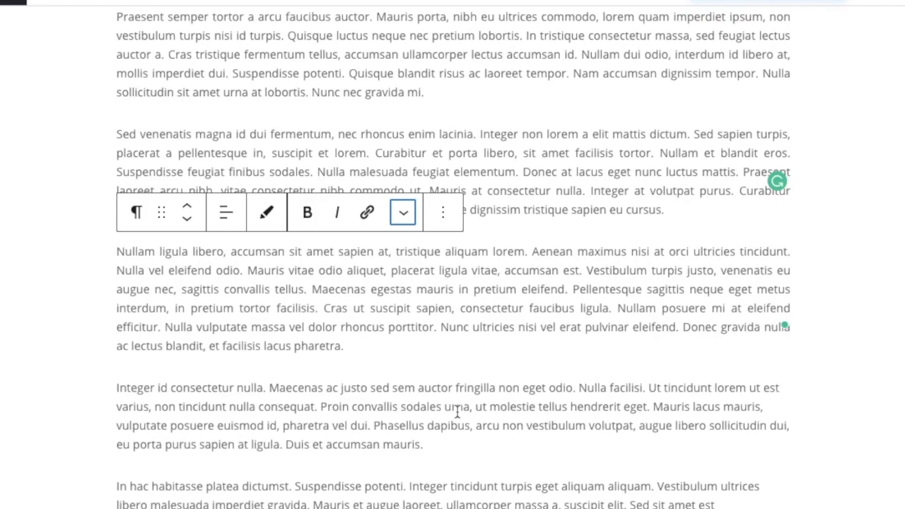
mouse_move(892, 5)
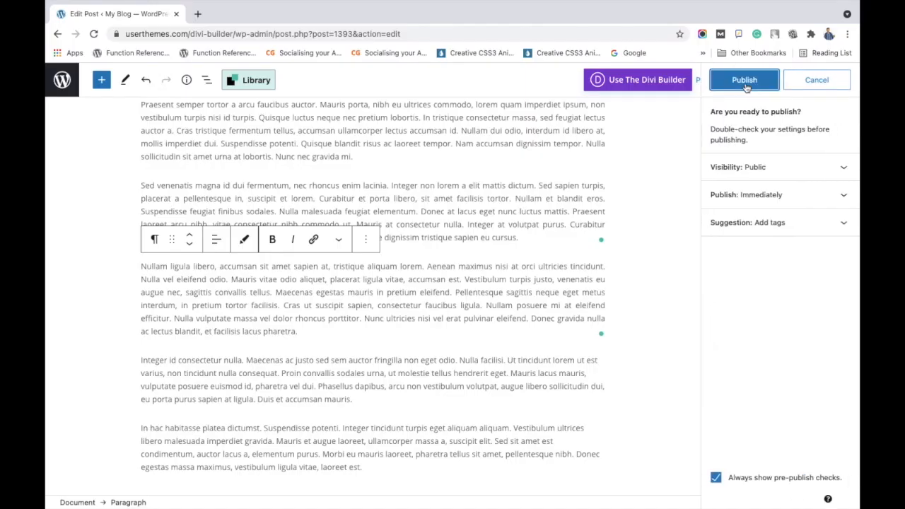
Step: Publish the post, confirm, and view it live with justified paragraphs
left_click(744, 79)
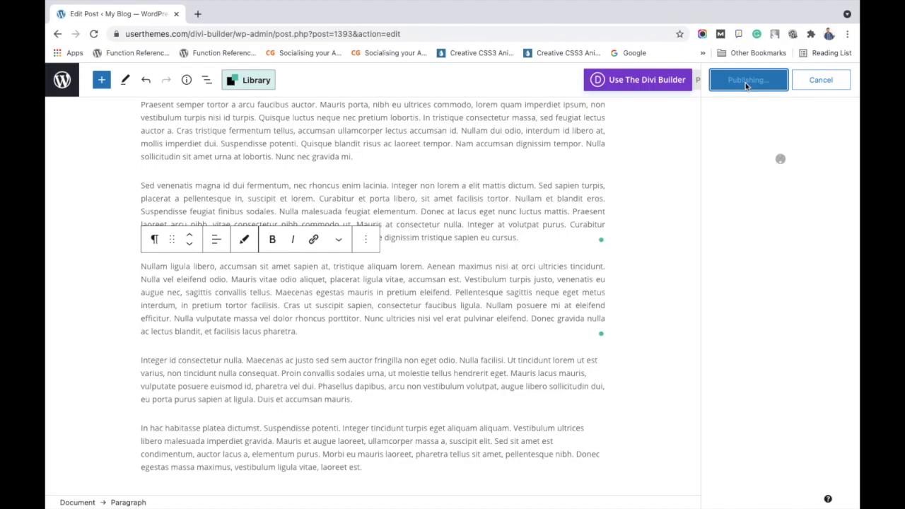
left_click(747, 79)
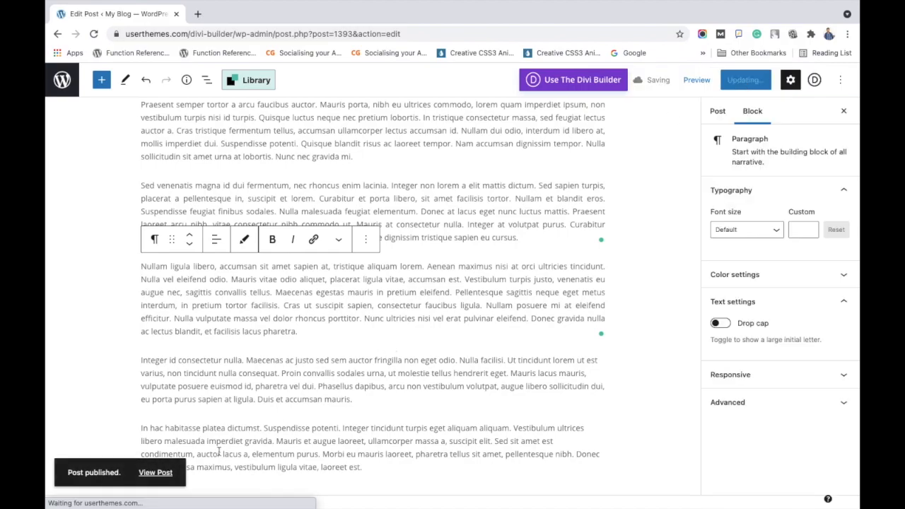
left_click(155, 472)
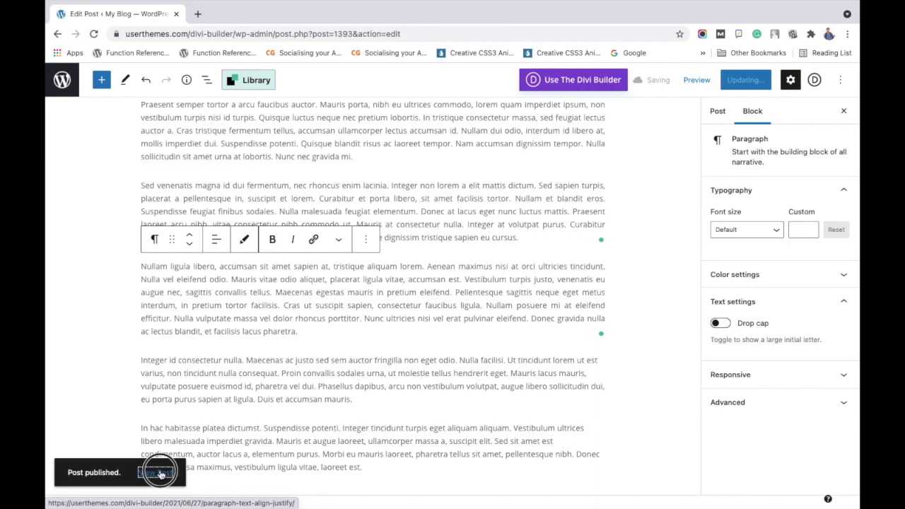
left_click(156, 472)
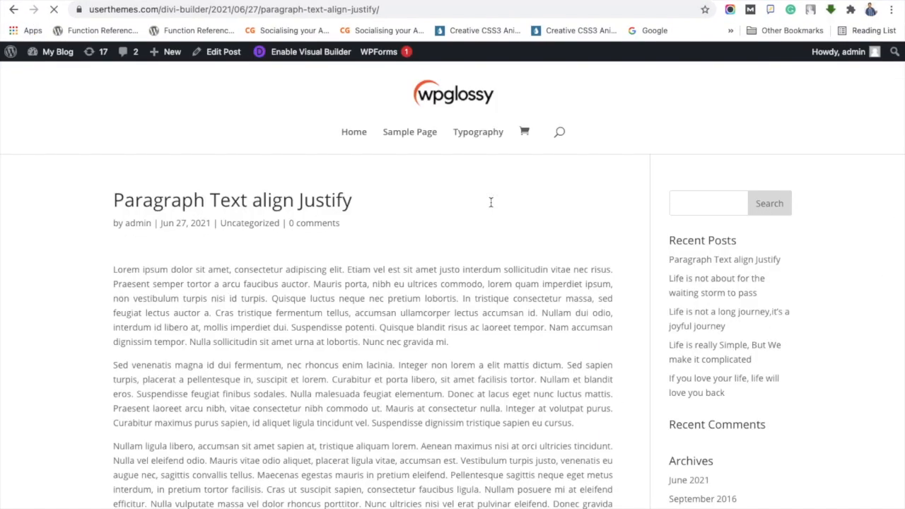
scroll("down", 3)
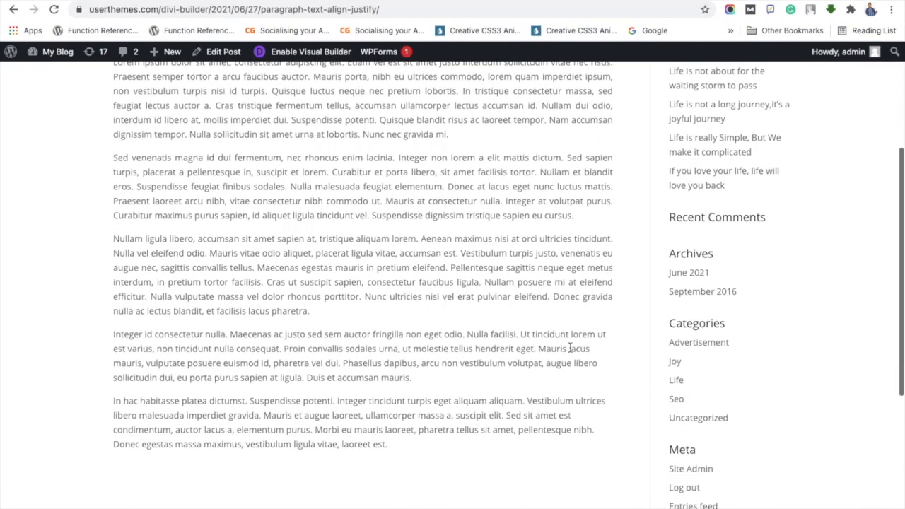
mouse_move(525, 452)
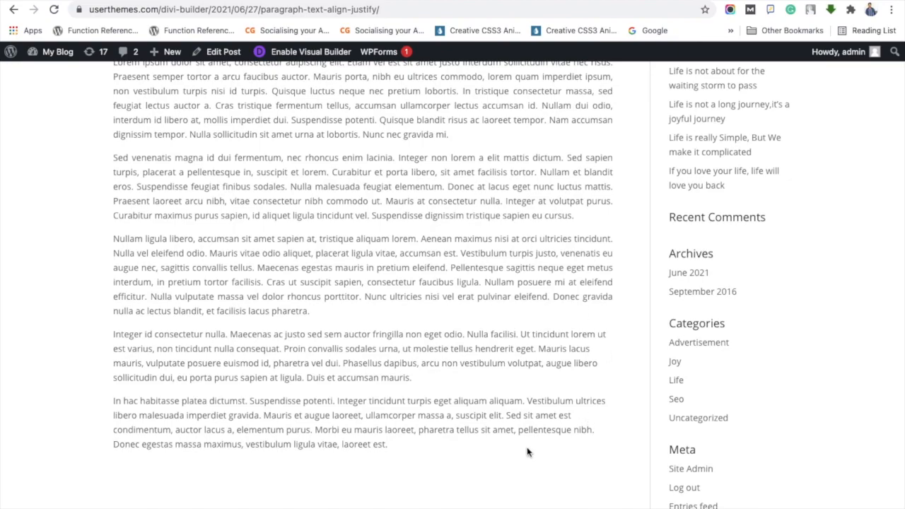